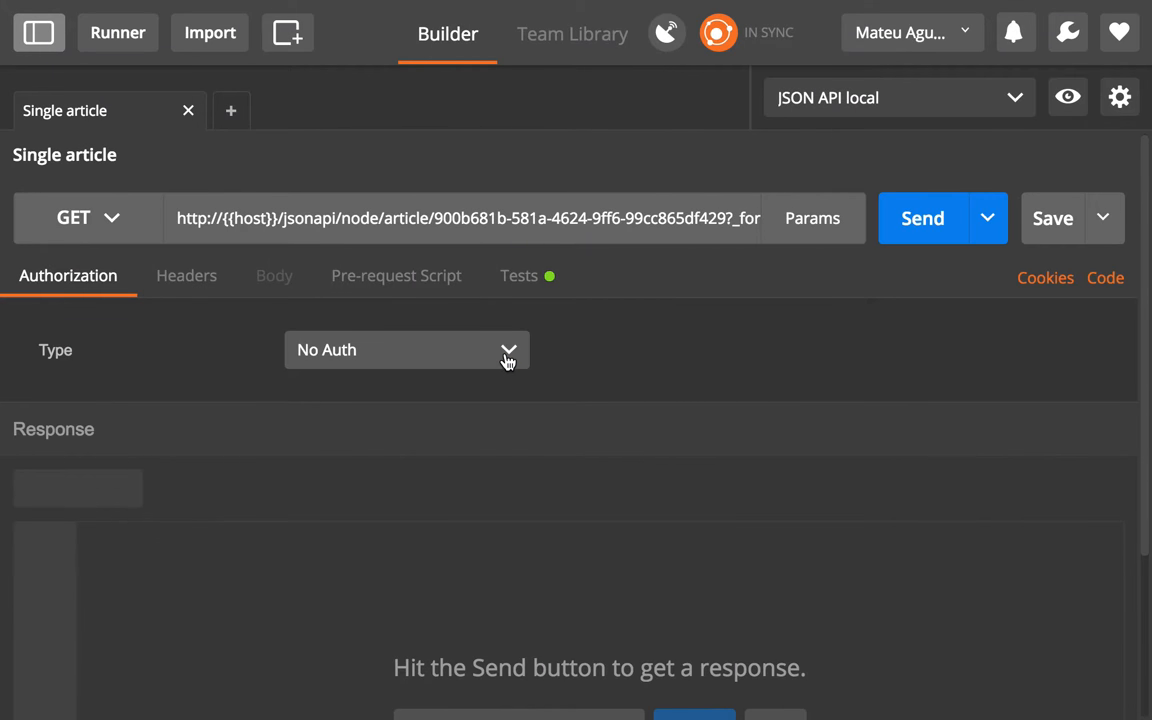
Highlight the article UUID in the address, then reveal the _format=api_json query parameter.
{"action": "left_click", "coordinate": [438, 218]}
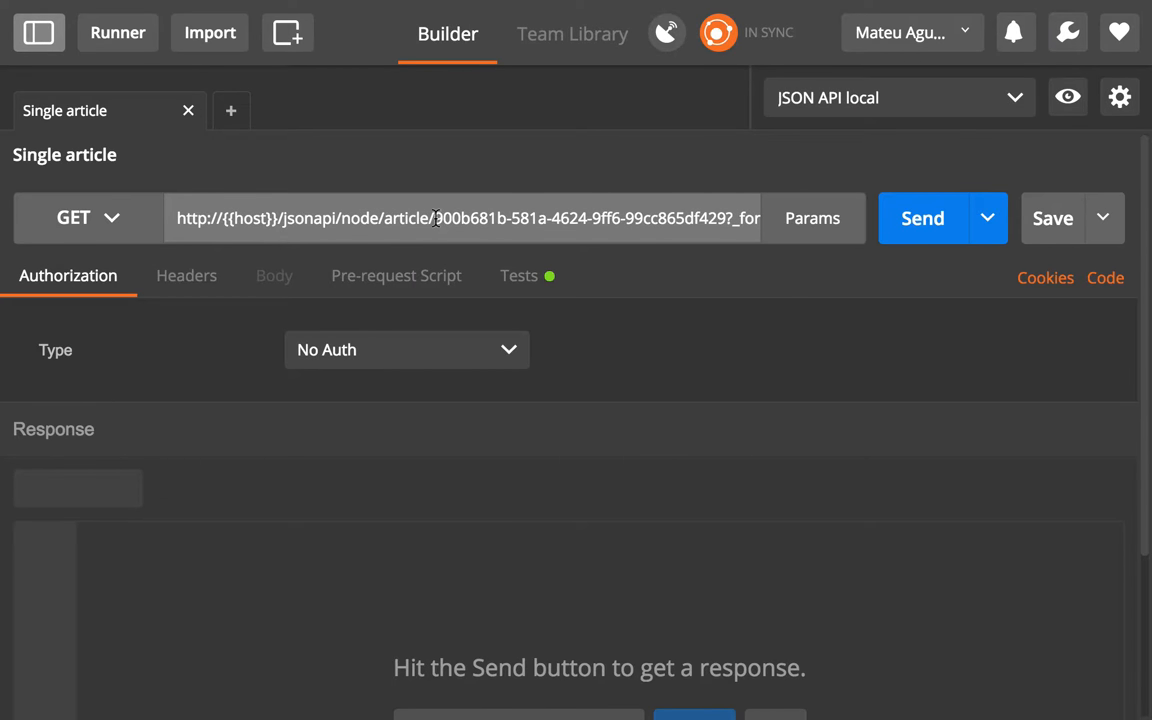
{"action": "left_click_drag", "start_coordinate": [436, 218], "coordinate": [728, 218]}
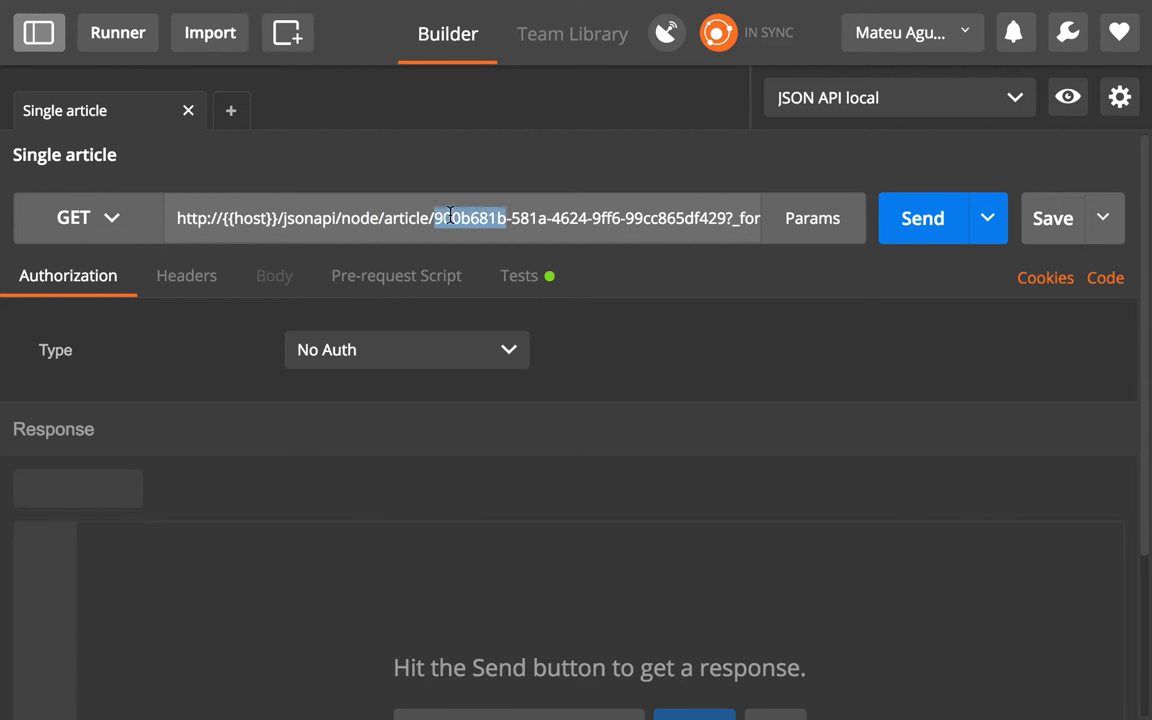
{"action": "left_click_drag", "start_coordinate": [448, 218], "coordinate": [730, 218]}
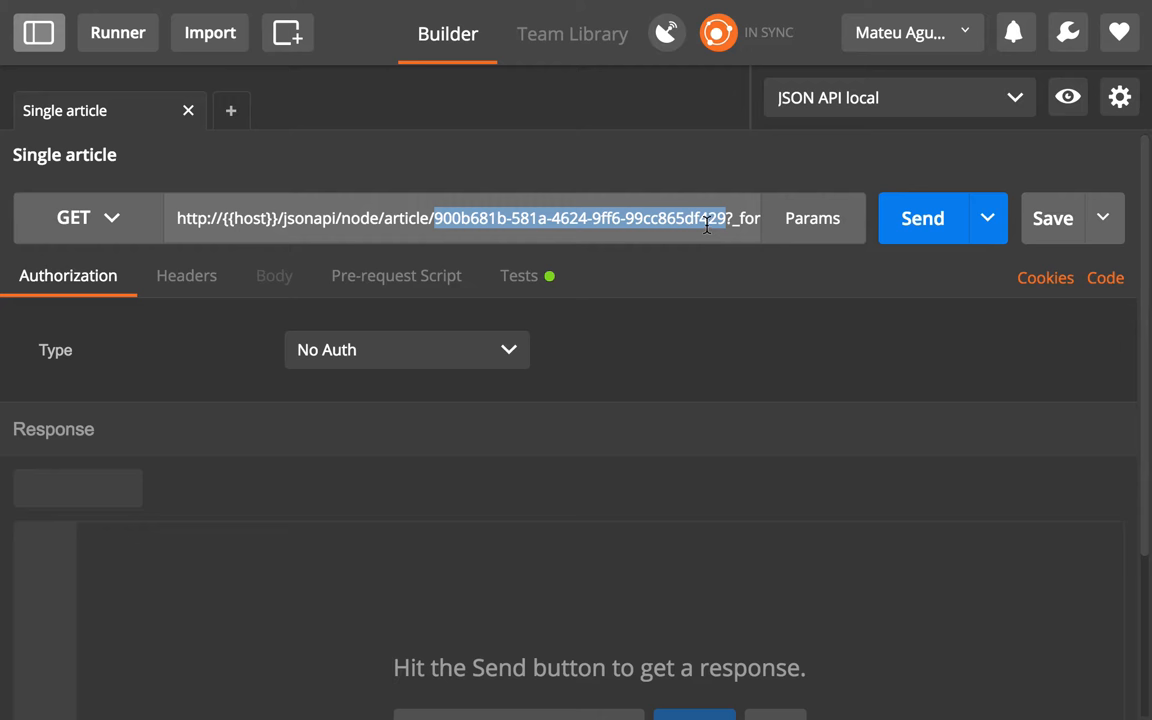
{"action": "left_click", "coordinate": [812, 218]}
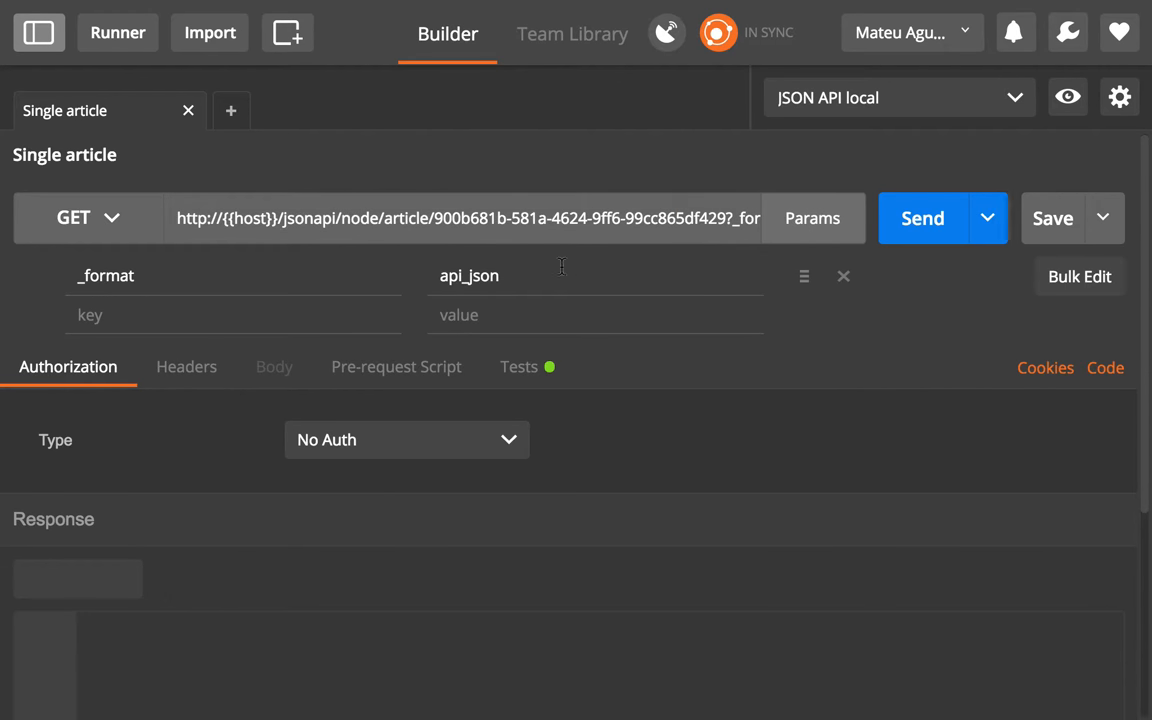
{"action": "double_click", "coordinate": [104, 276]}
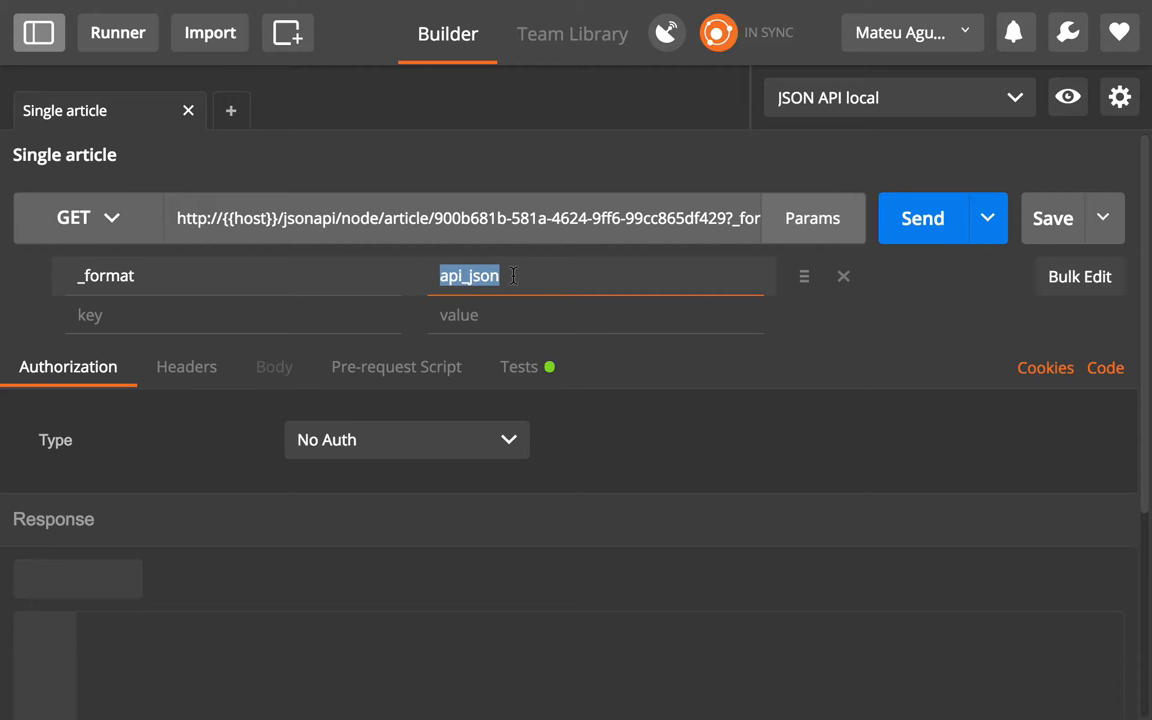
Send the Single article GET request to fetch its 200 OK JSON payload.
{"action": "left_click", "coordinate": [920, 218]}
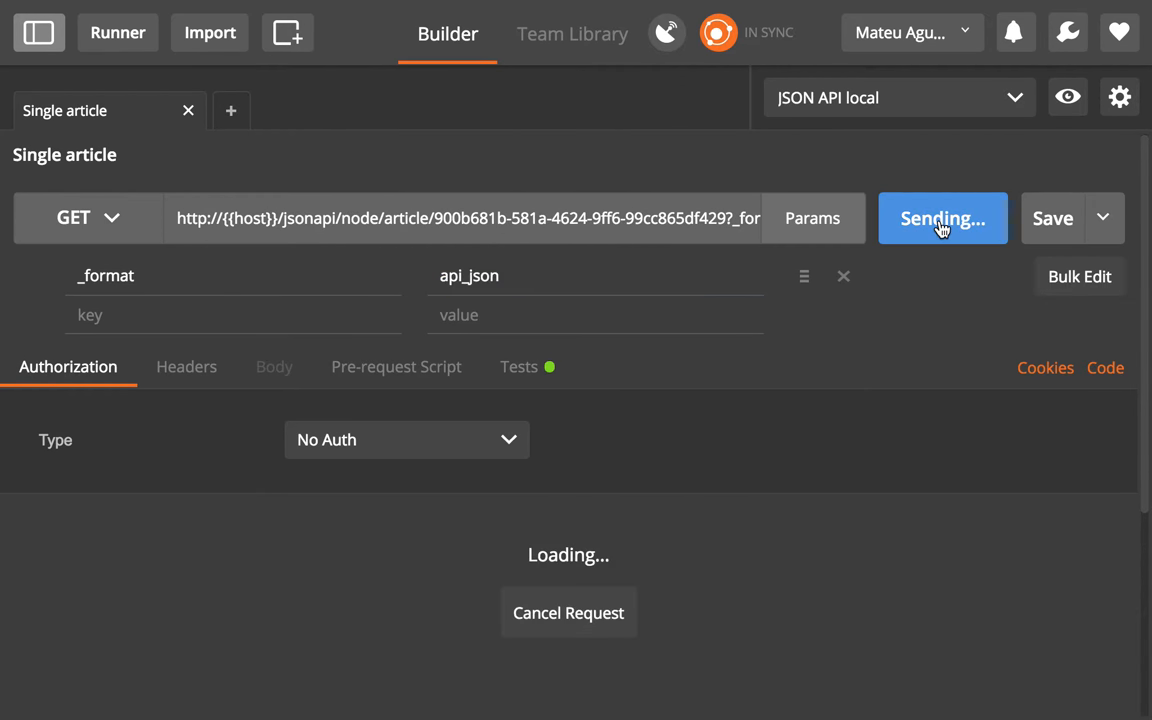
{"action": "mouse_move", "coordinate": [936, 382]}
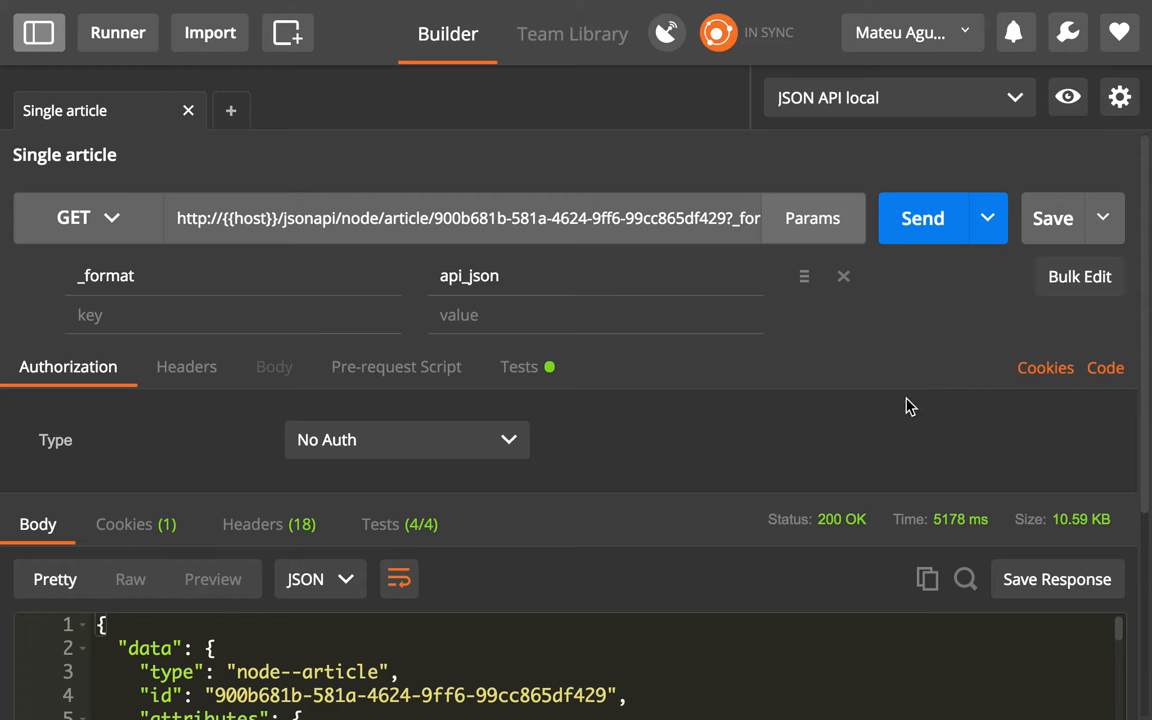
{"action": "scroll", "scroll_direction": "down", "scroll_amount": 3}
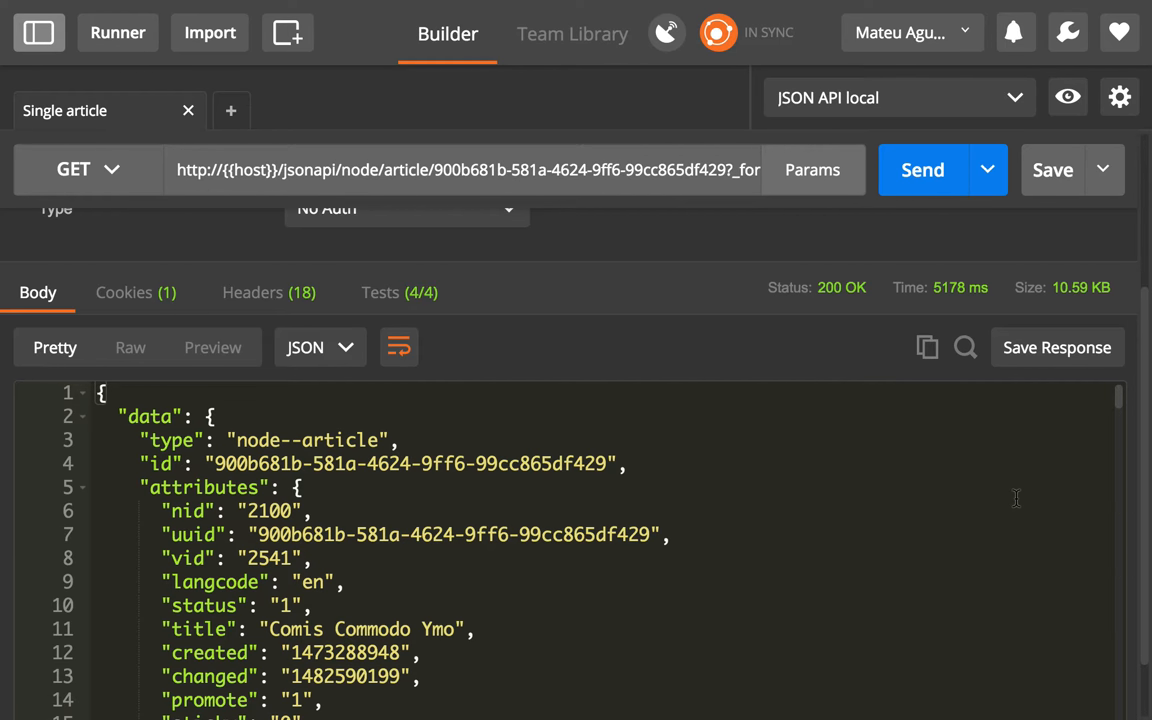
{"action": "double_click", "coordinate": [404, 168]}
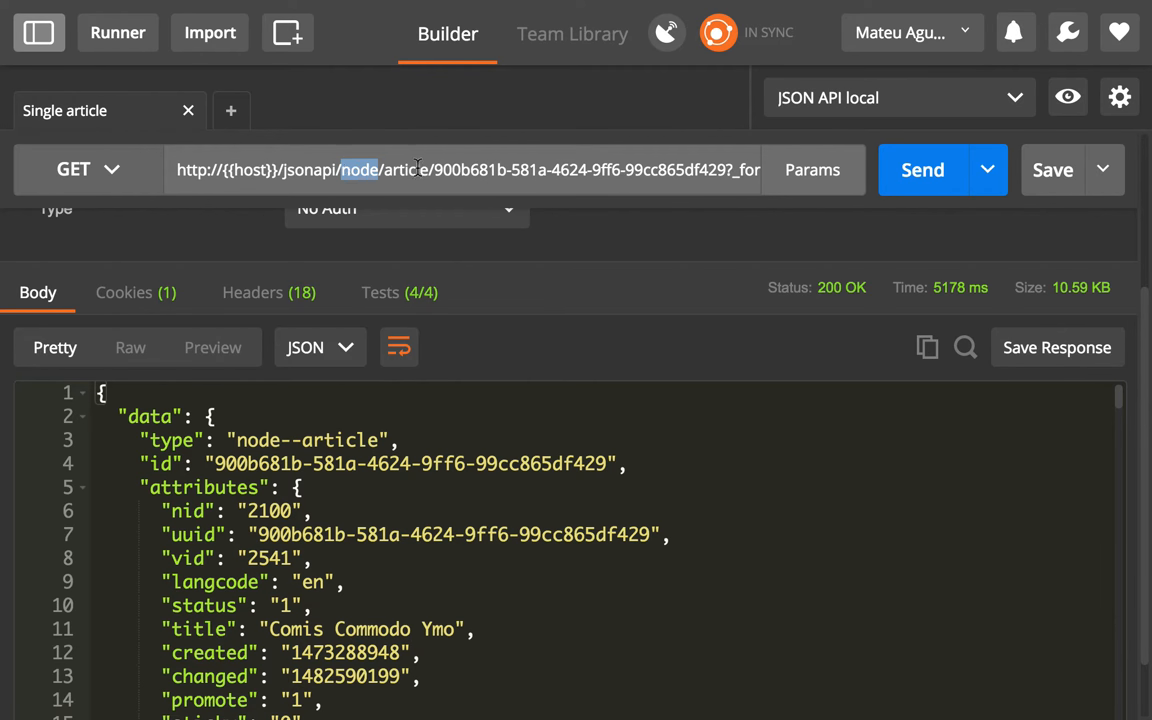
{"action": "double_click", "coordinate": [408, 168]}
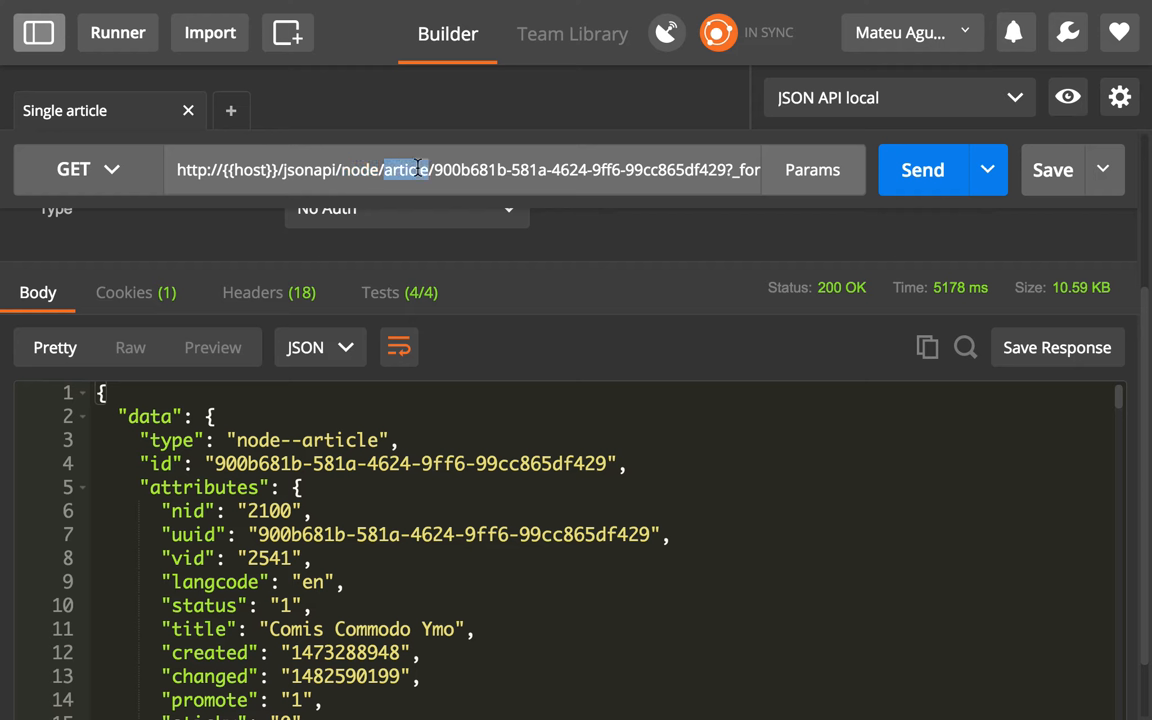